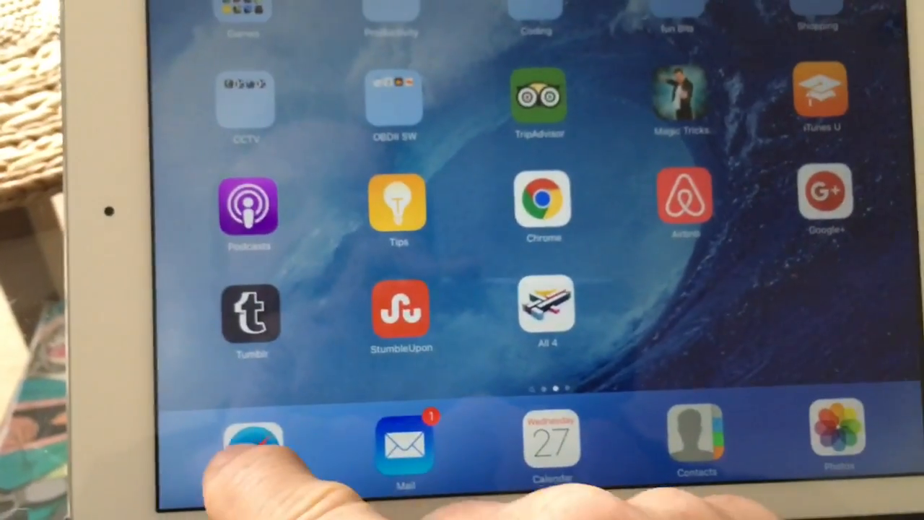
Step: Launch Safari, tap the address bar, then relaunch Safari after it crashes
click(253, 441)
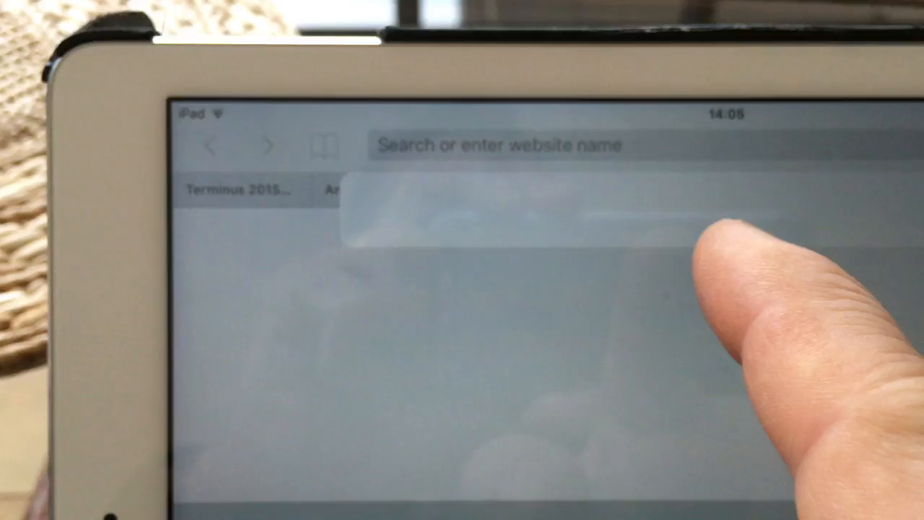
click(498, 145)
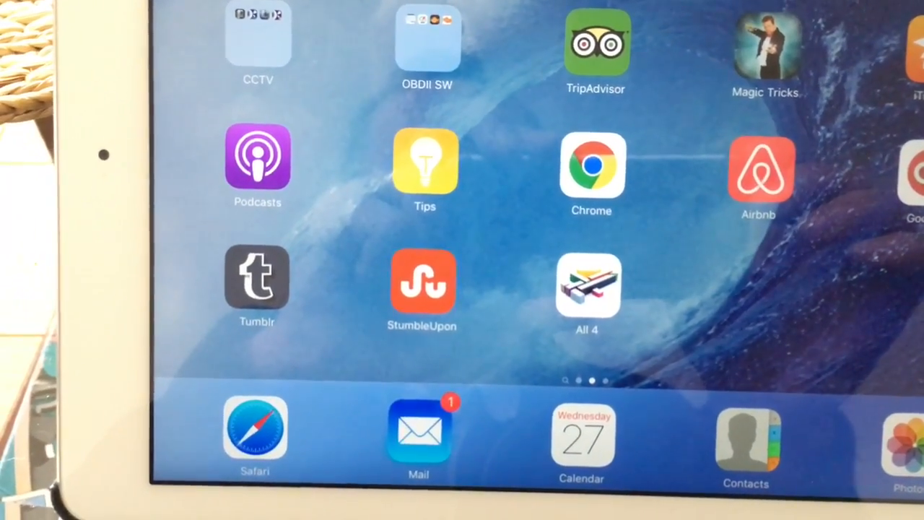
click(254, 433)
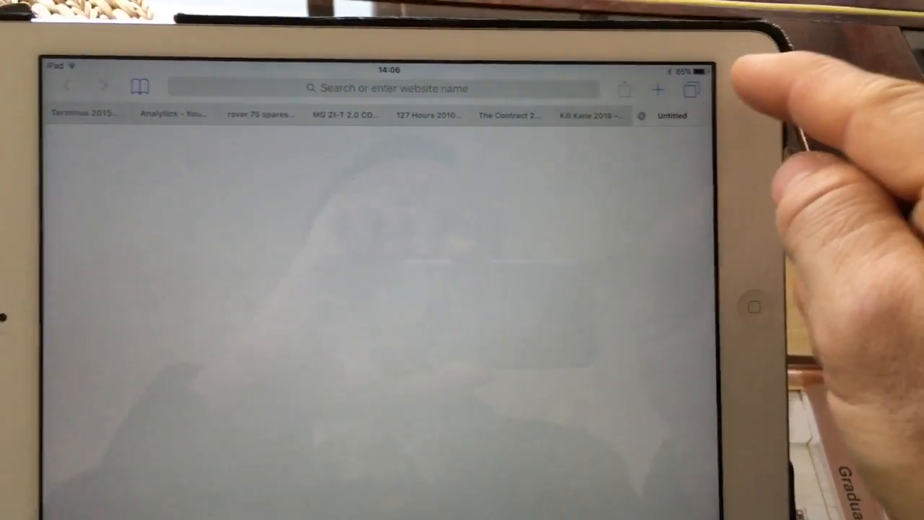
click(690, 88)
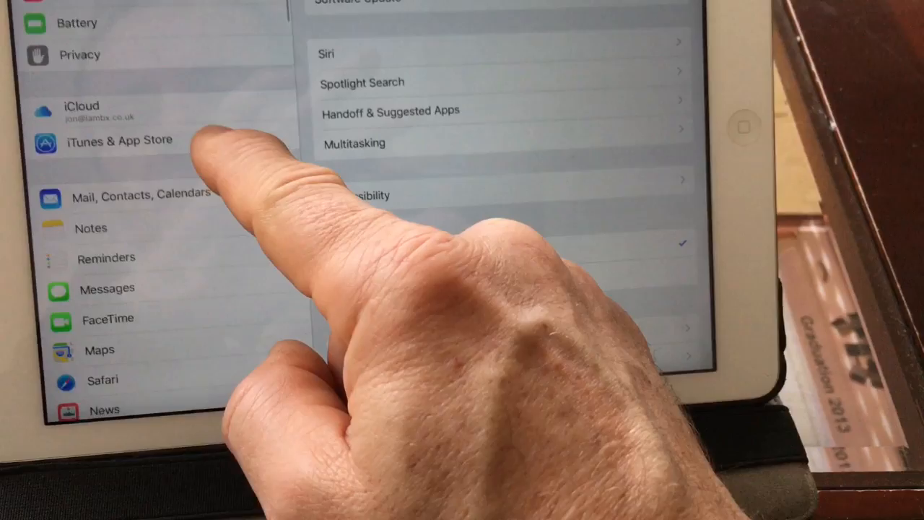
Step: Scroll down the Settings sidebar list before returning to Safari
scroll(down, 3)
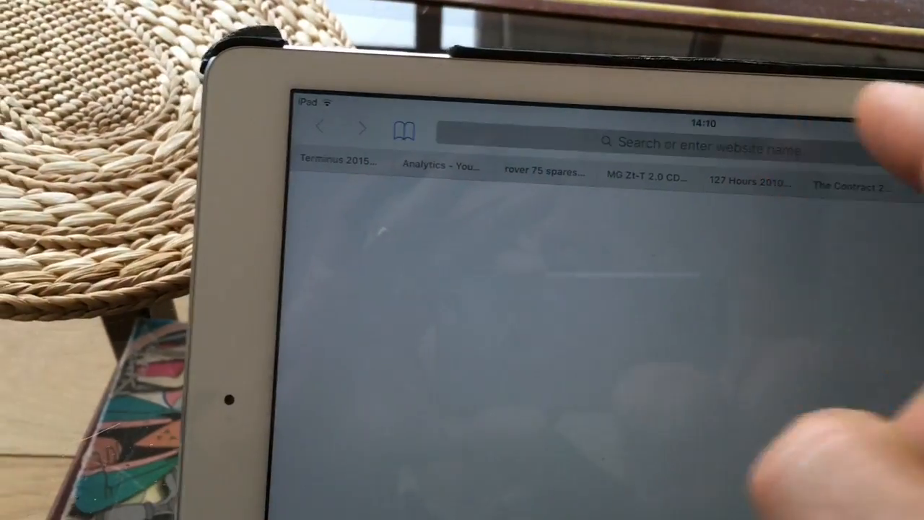
Step: Enter 'yh' in Safari's address bar to test whether typing still crashes the browser
click(700, 144)
text(h)
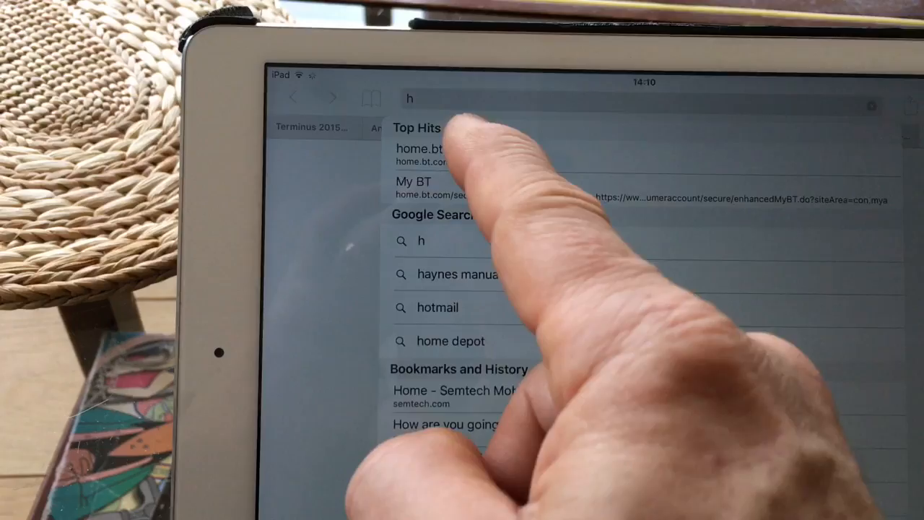
click(421, 149)
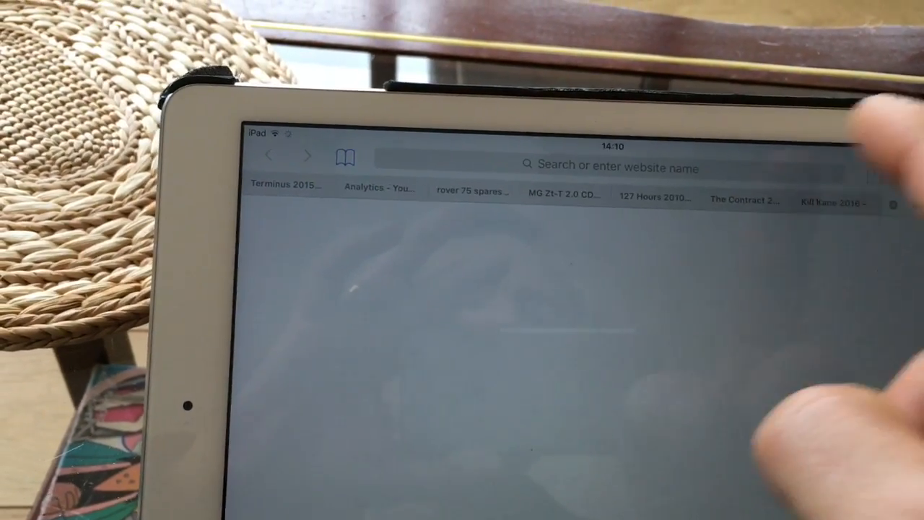
click(613, 164)
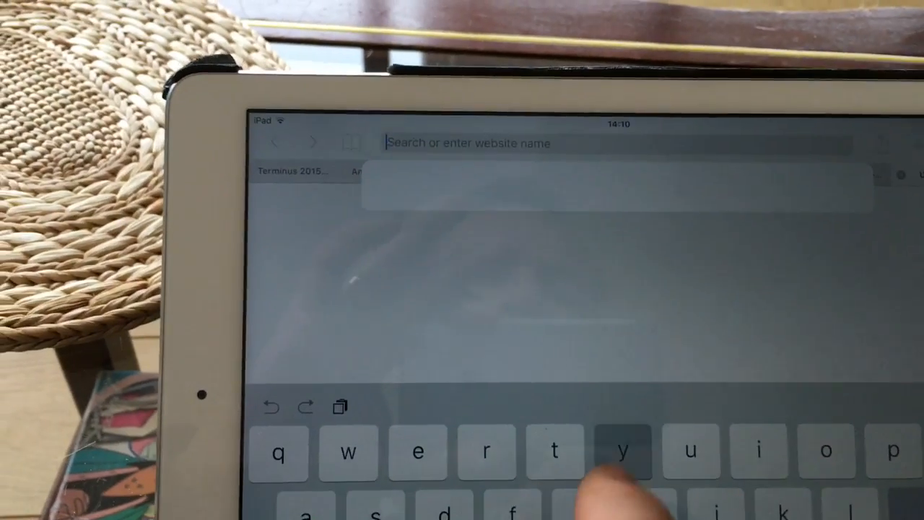
text(yh)
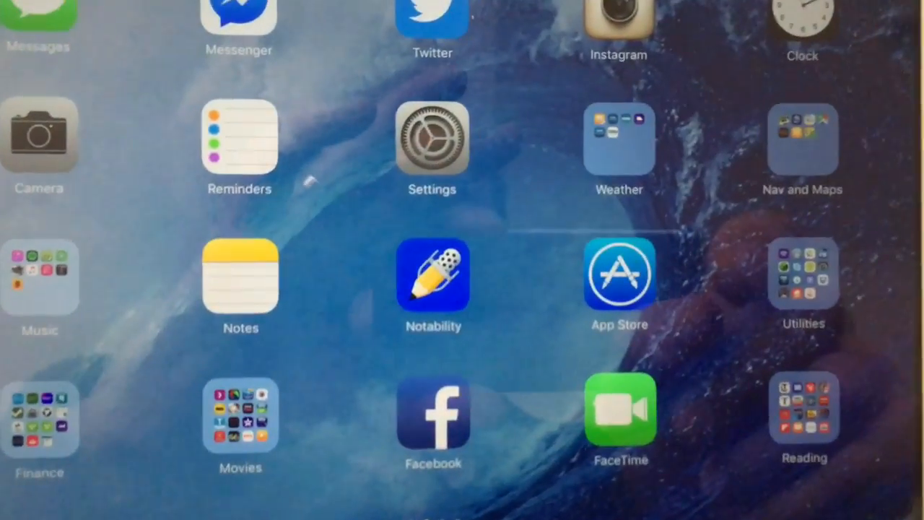
Step: In Settings > Safari, choose Clear History and Website Data to bring up its confirmation
click(432, 137)
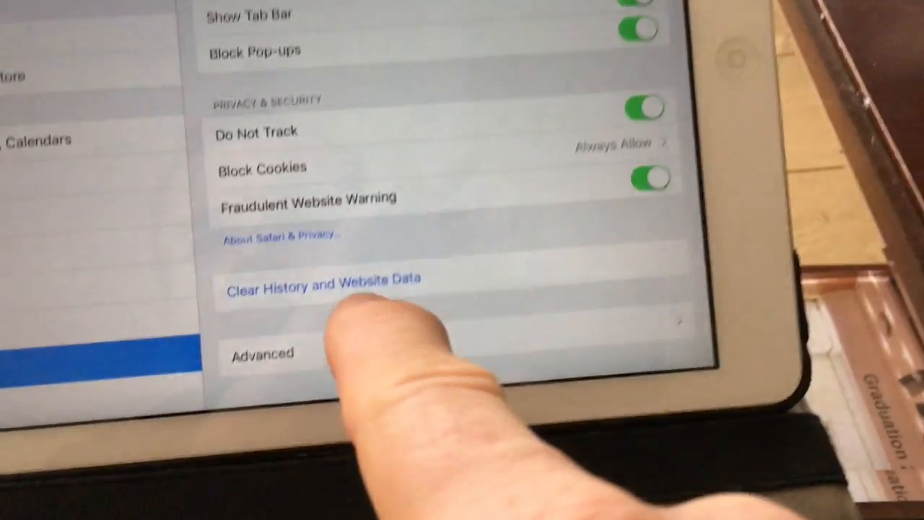
click(326, 280)
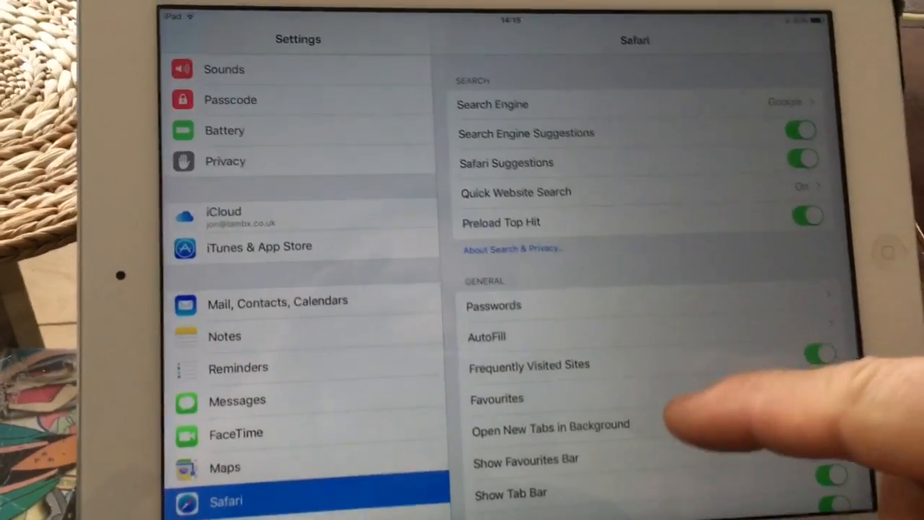
scroll(down, 3)
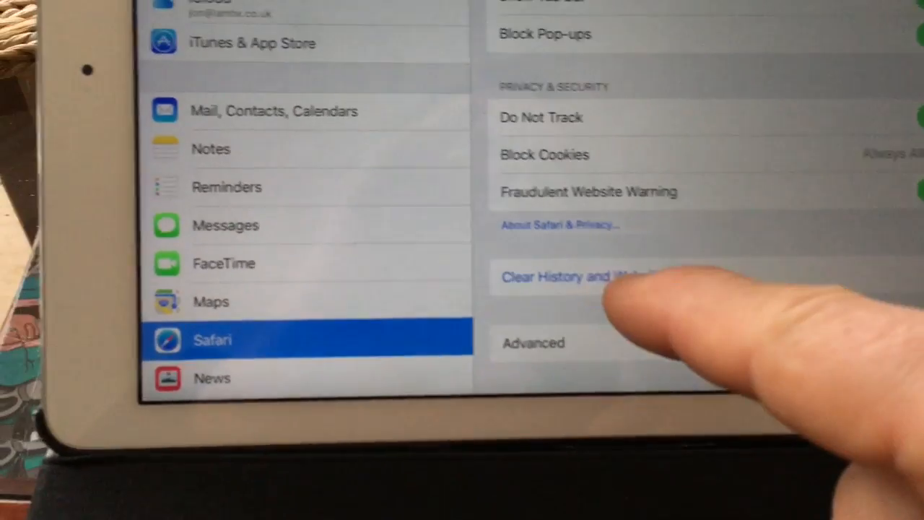
click(570, 277)
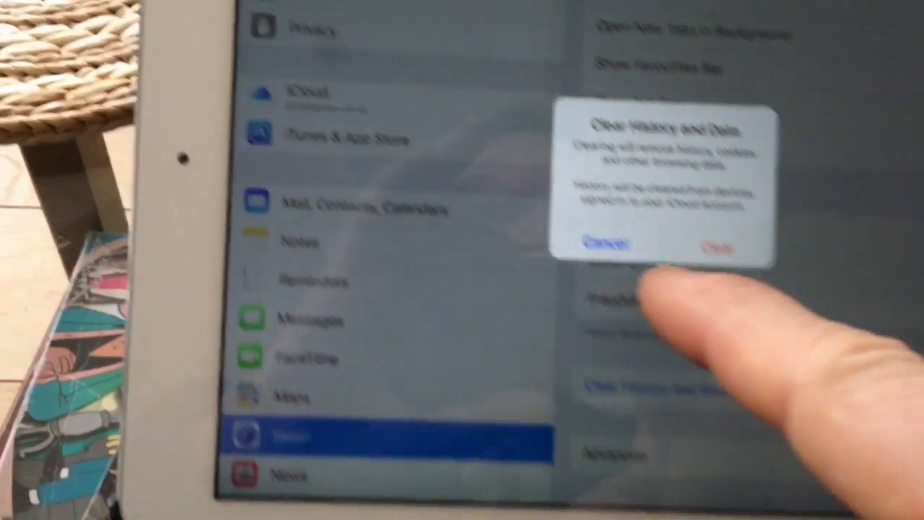